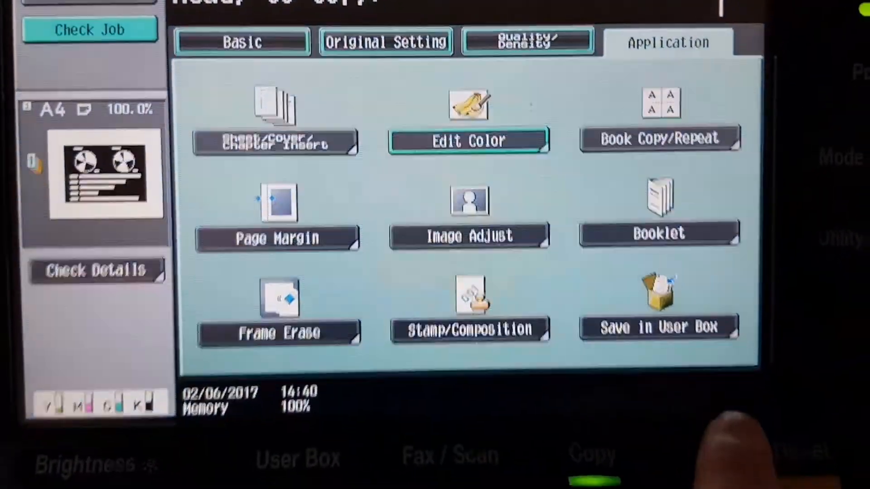
# - Open Edit Color's Color Balance, raise the magenta level and adjust cyan
pyautogui.click(659, 328)
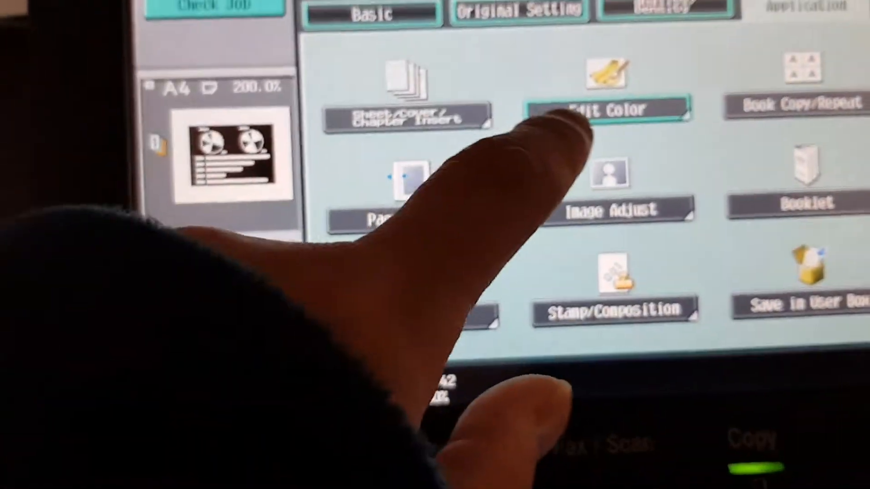
pyautogui.click(609, 108)
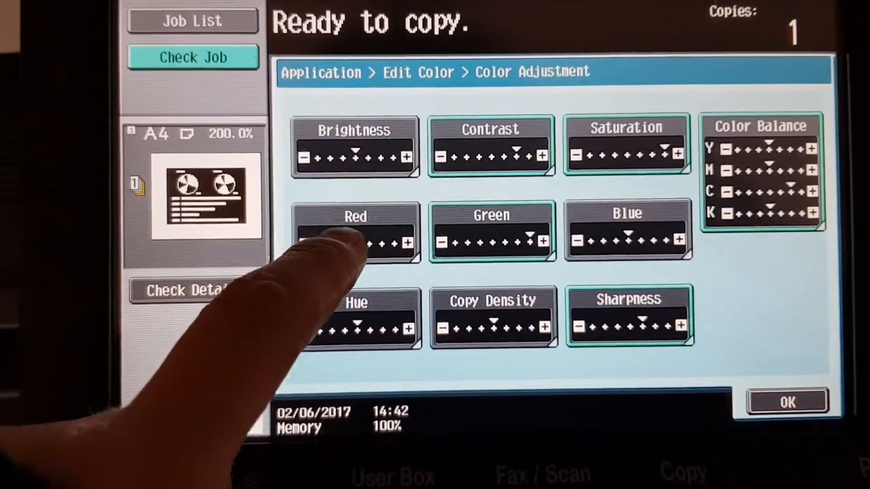
pyautogui.click(355, 229)
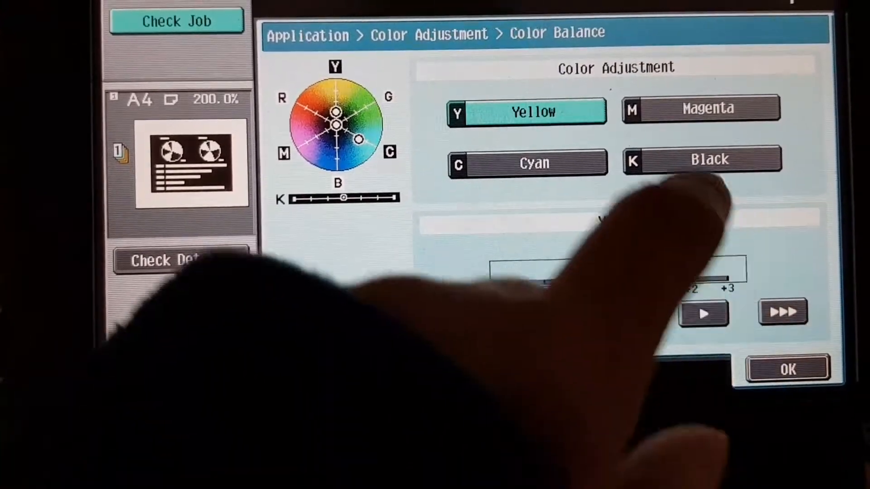
pyautogui.click(706, 109)
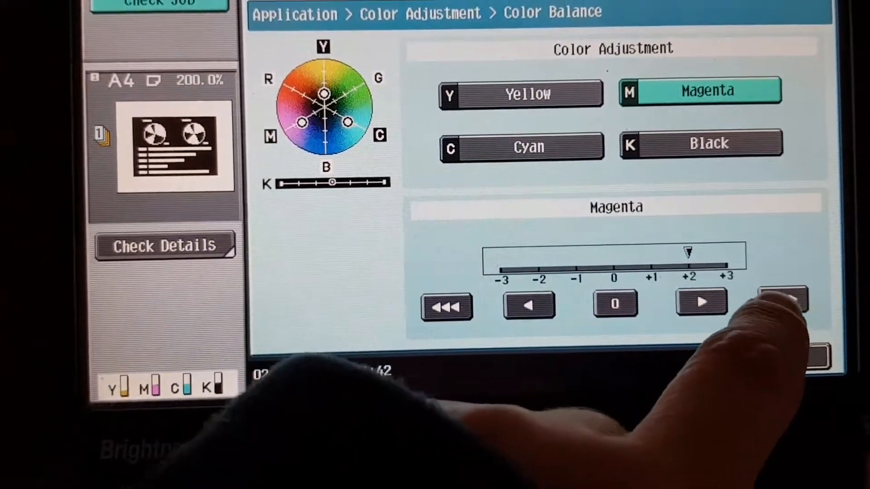
pyautogui.click(521, 146)
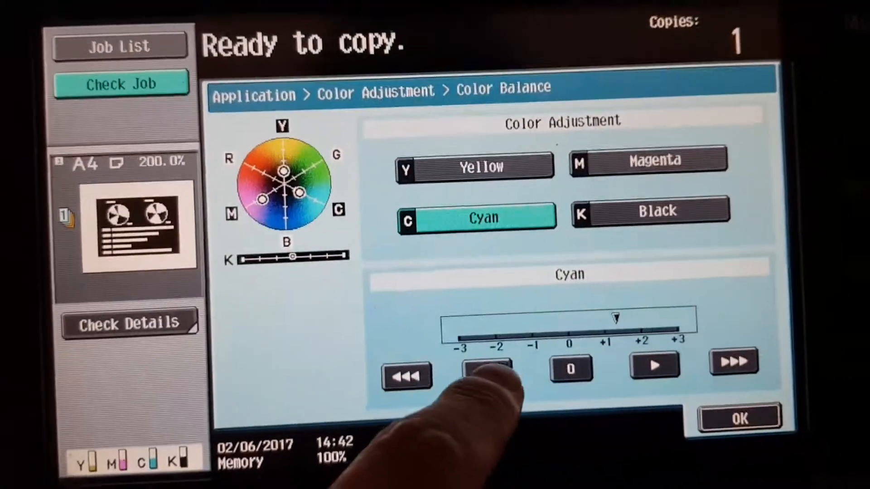
pyautogui.click(653, 211)
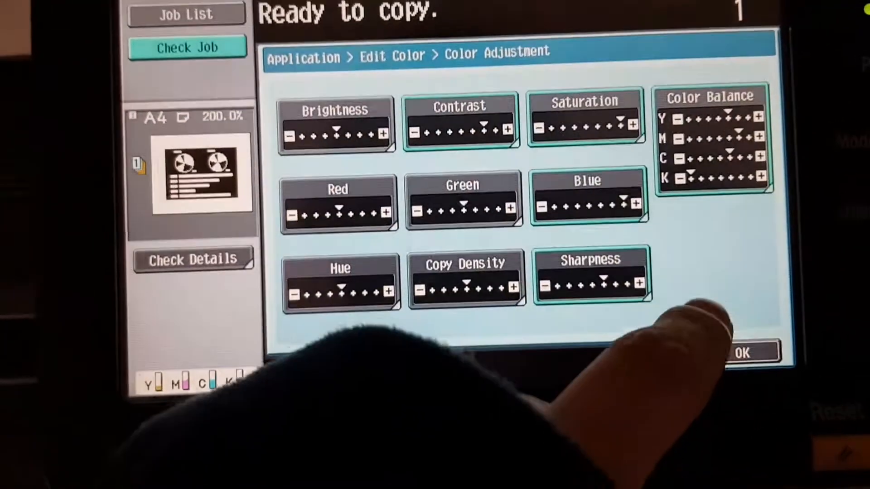
# - Lower magenta one step in Color Balance and confirm the balance changes
pyautogui.click(709, 136)
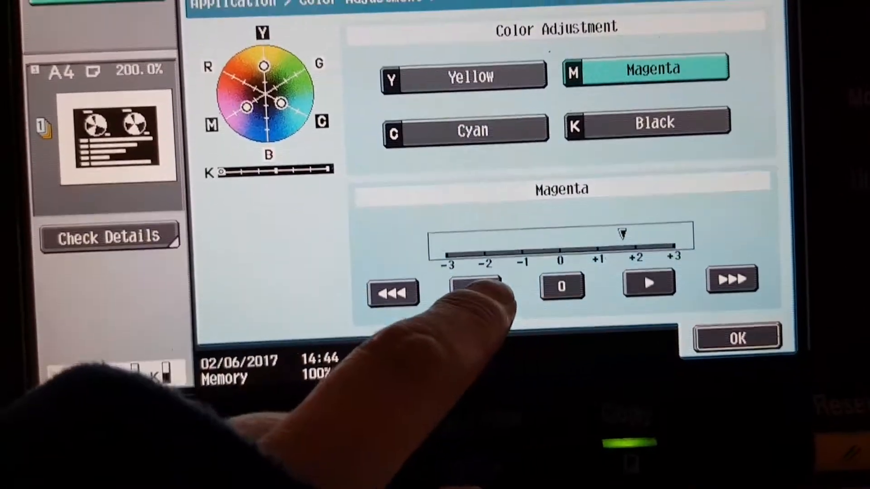
pyautogui.click(466, 130)
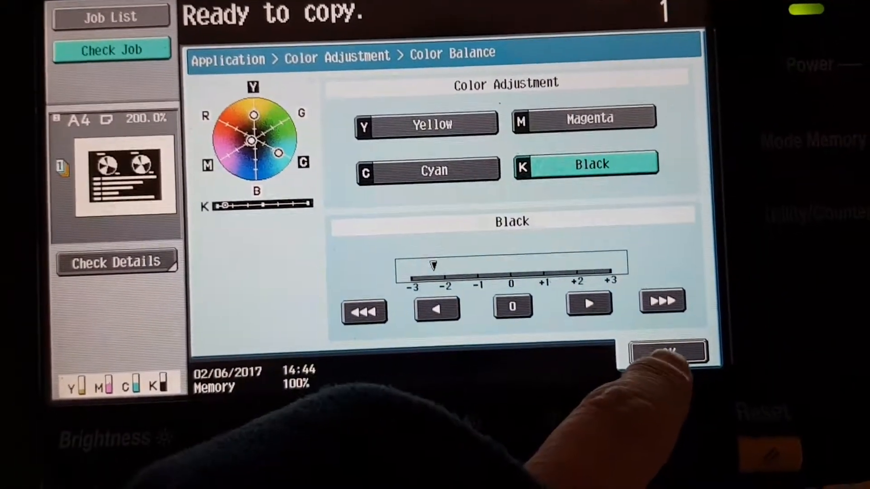
pyautogui.click(668, 352)
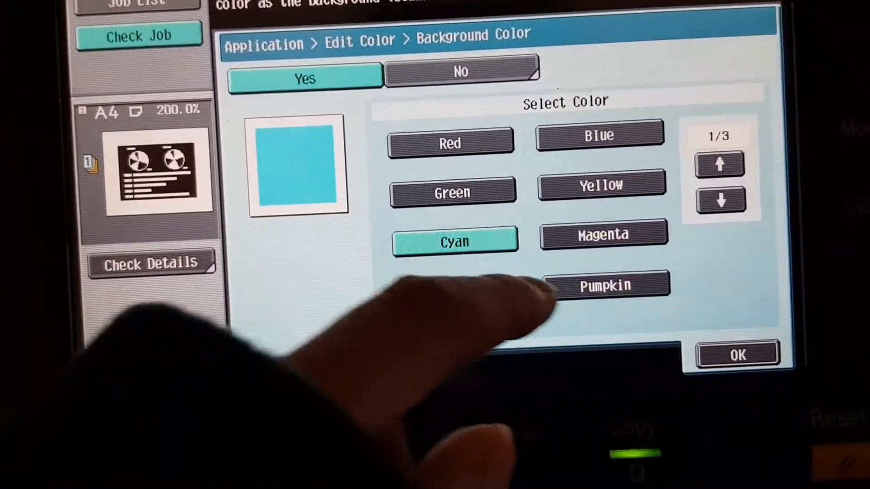
# - Set the background colour to Pumpkin, confirm it and accept the colour edits
pyautogui.click(606, 286)
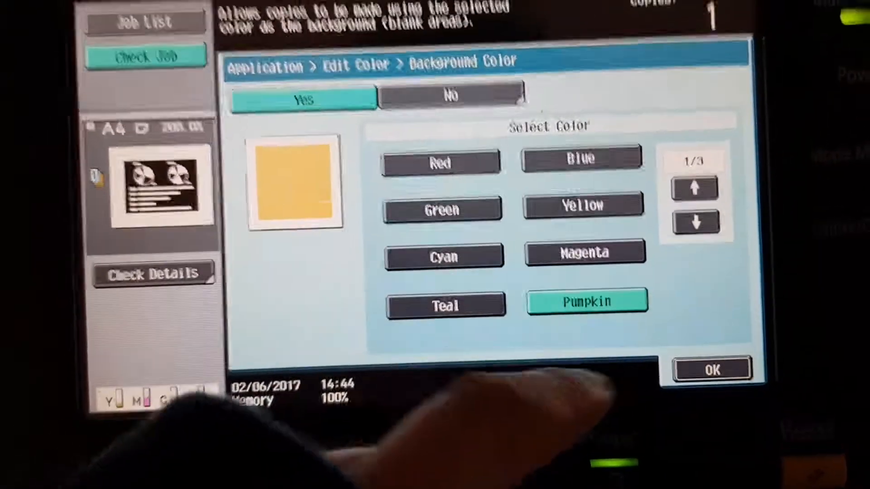
pyautogui.click(713, 369)
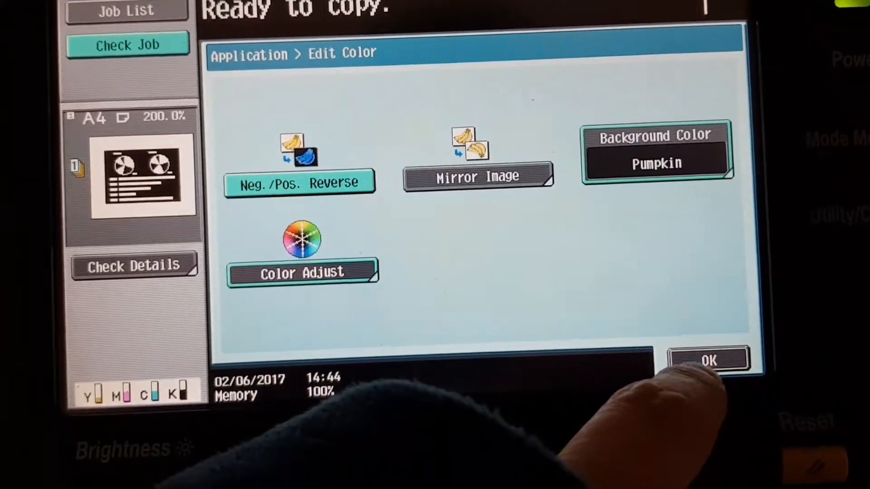
pyautogui.click(709, 360)
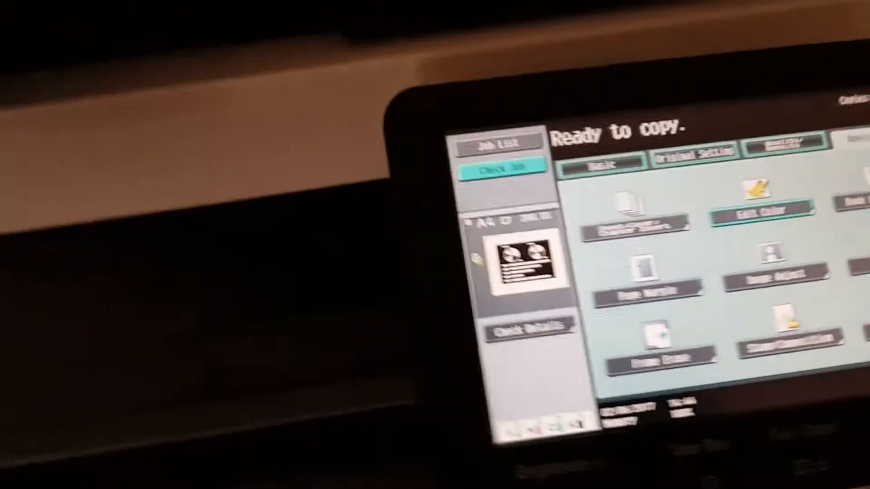